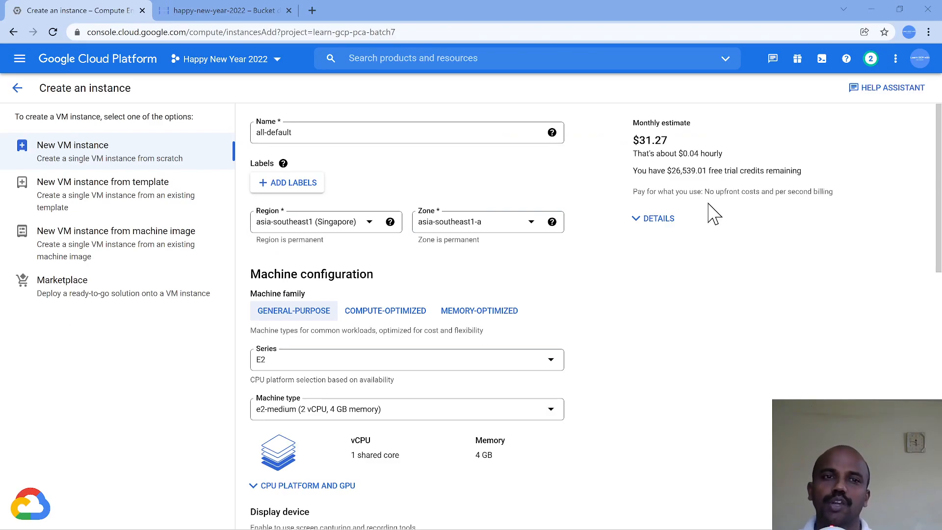
pyautogui.moveTo(531, 219)
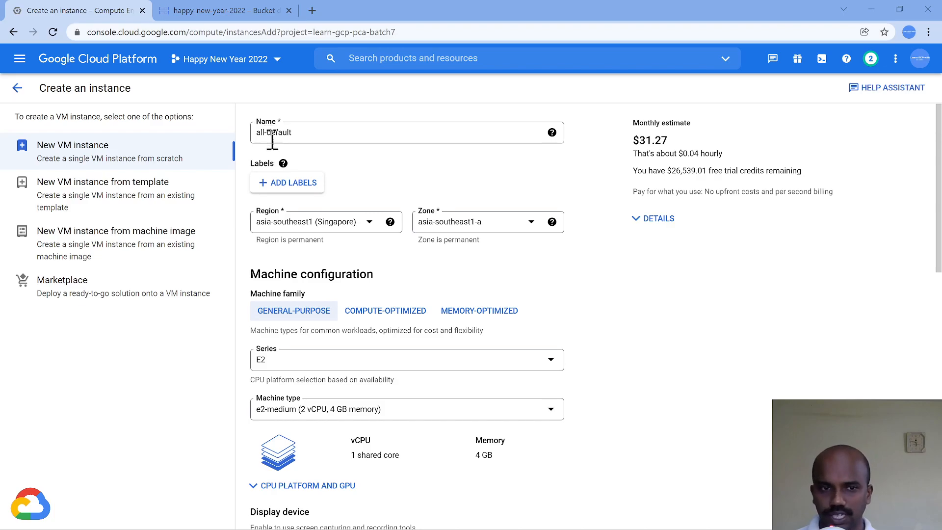
# Create the all-default VM instance with the default e2-medium settings.
pyautogui.scroll(-3)
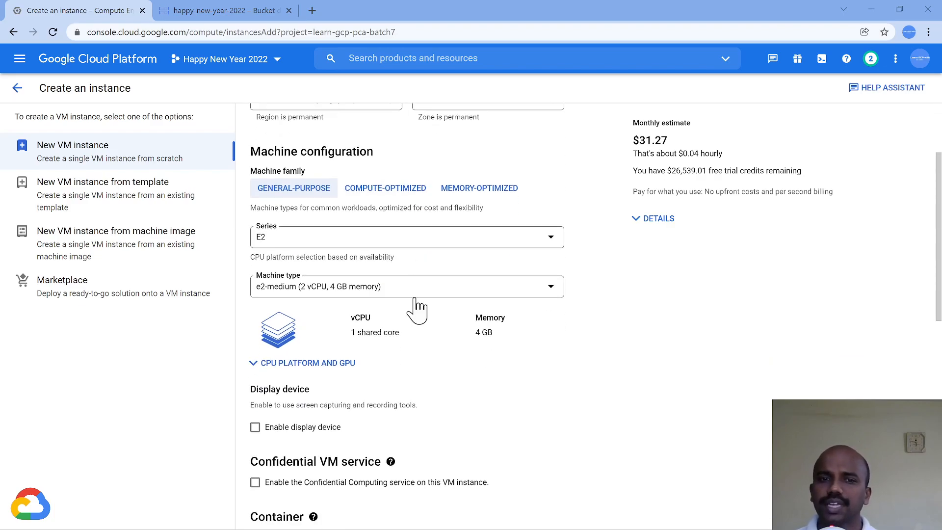
pyautogui.scroll(-3)
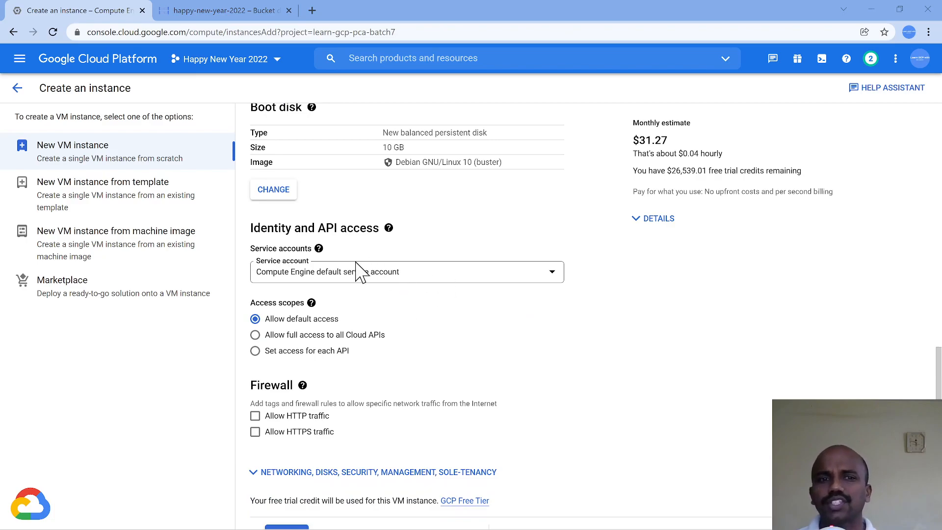
pyautogui.moveTo(394, 322)
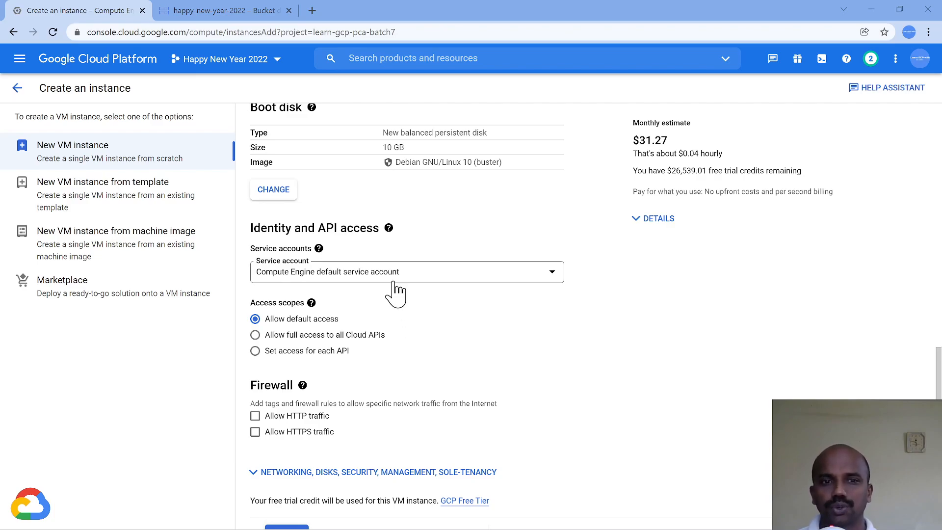
pyautogui.moveTo(393, 291)
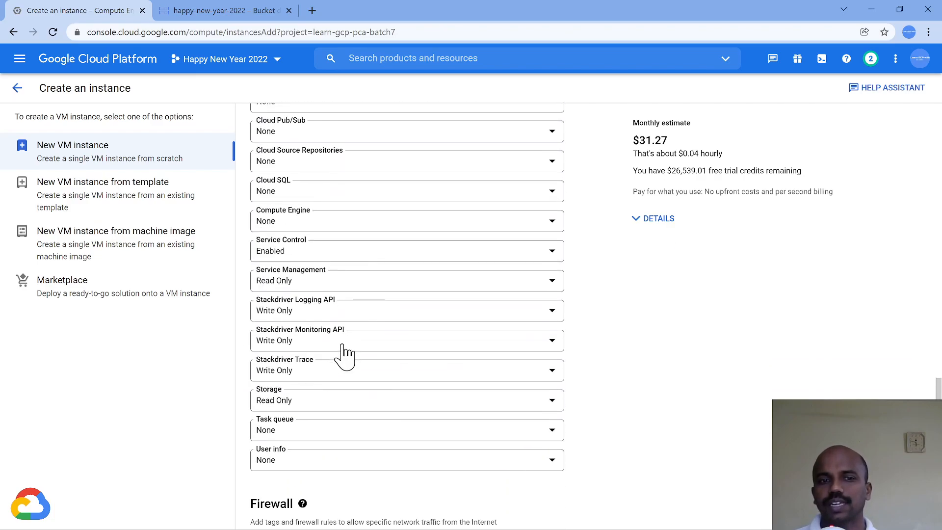
pyautogui.scroll(-3)
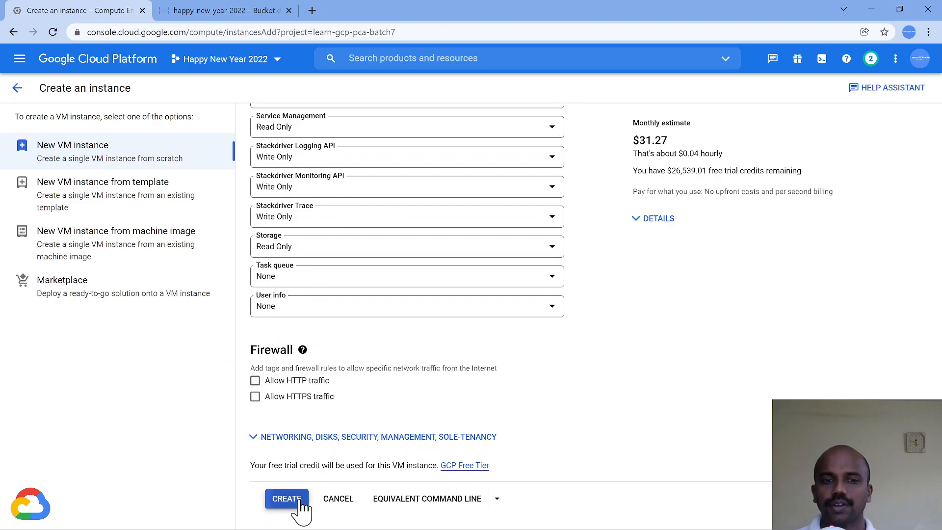
pyautogui.click(287, 498)
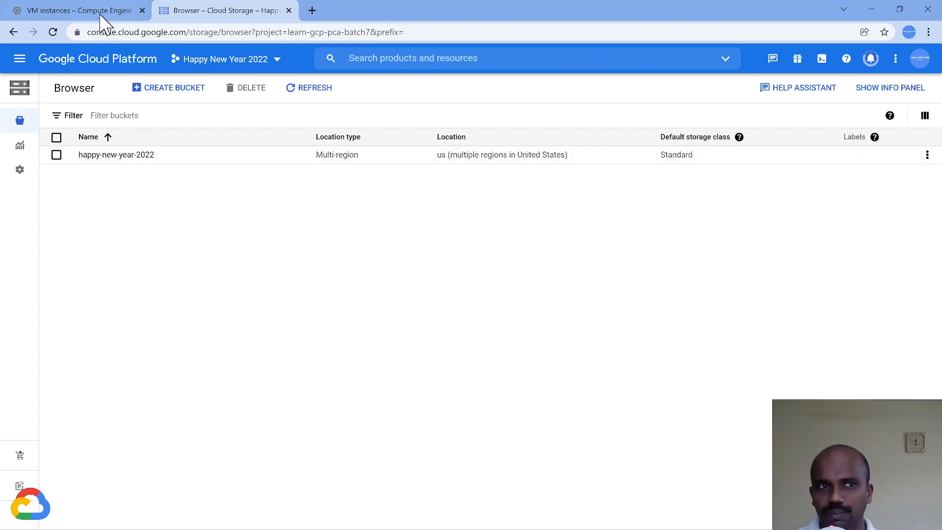
# Refresh the VM instances list until all-default shows running, then bring up the navigation menu.
pyautogui.click(71, 10)
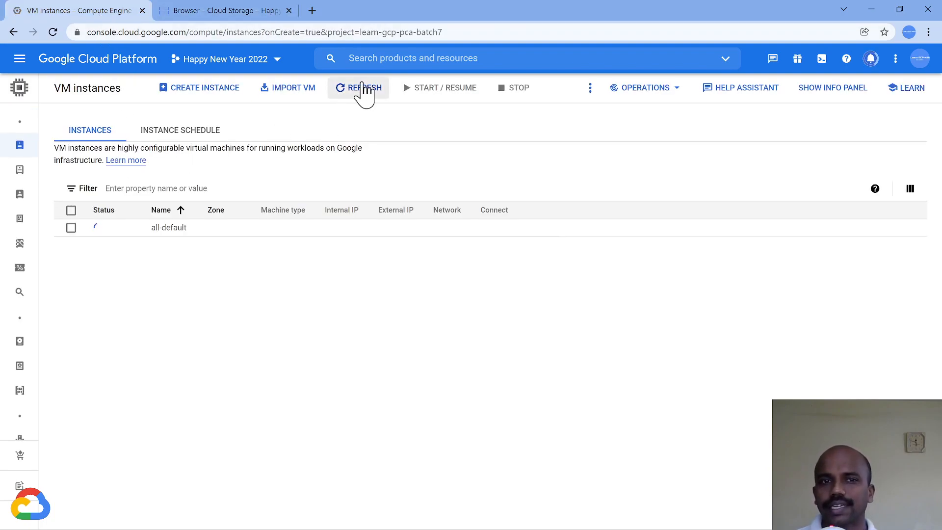
pyautogui.click(358, 88)
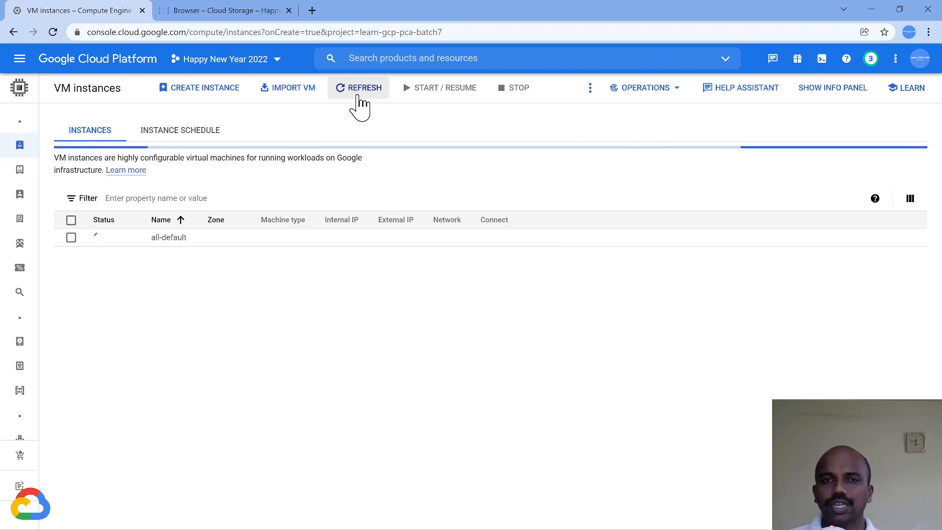
pyautogui.click(358, 87)
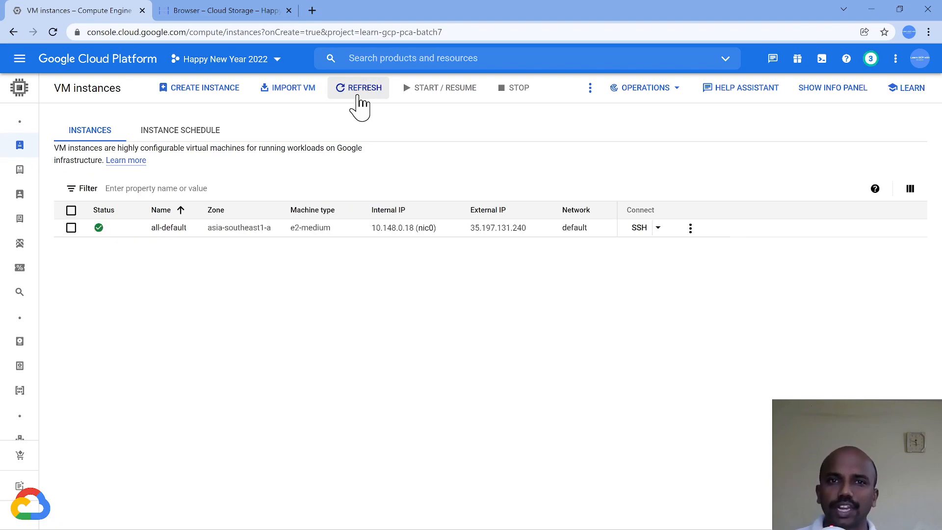
pyautogui.click(358, 88)
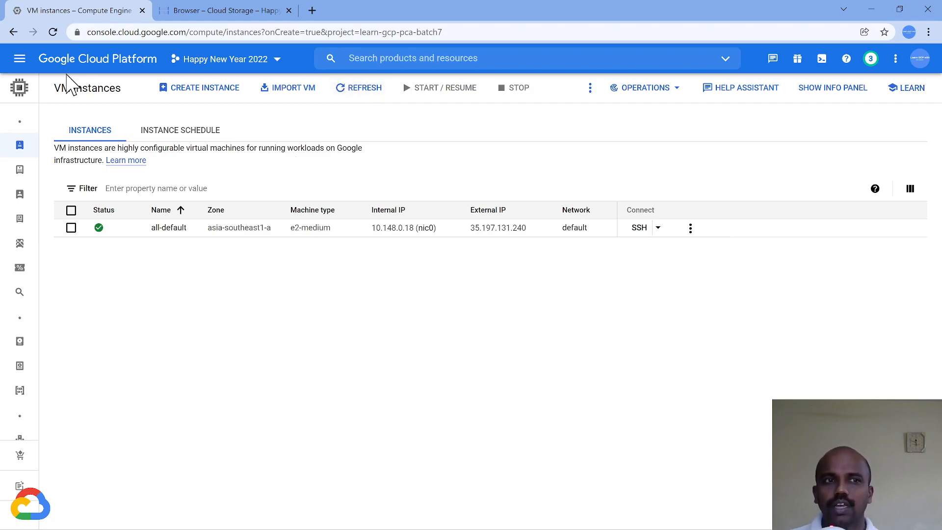
pyautogui.click(20, 58)
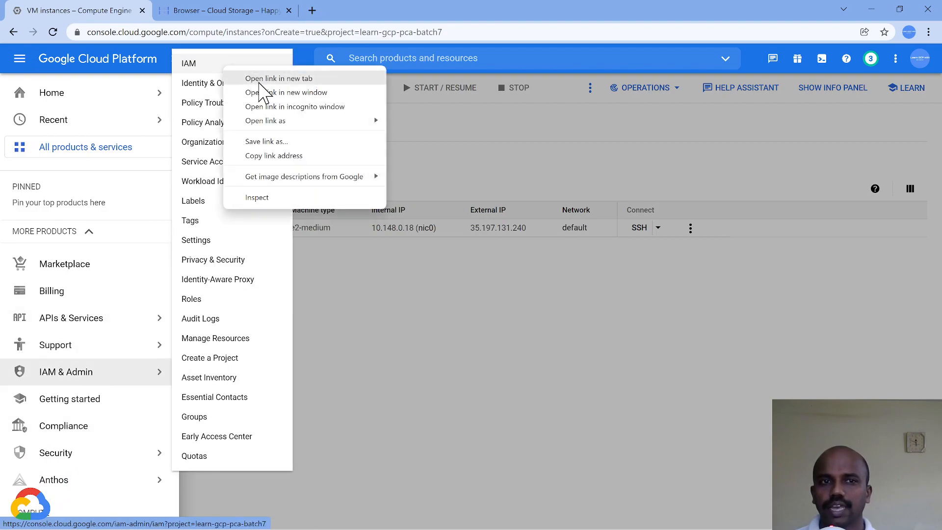
# View the project's IAM permissions in a new tab, then return to the VM instances list.
pyautogui.click(279, 79)
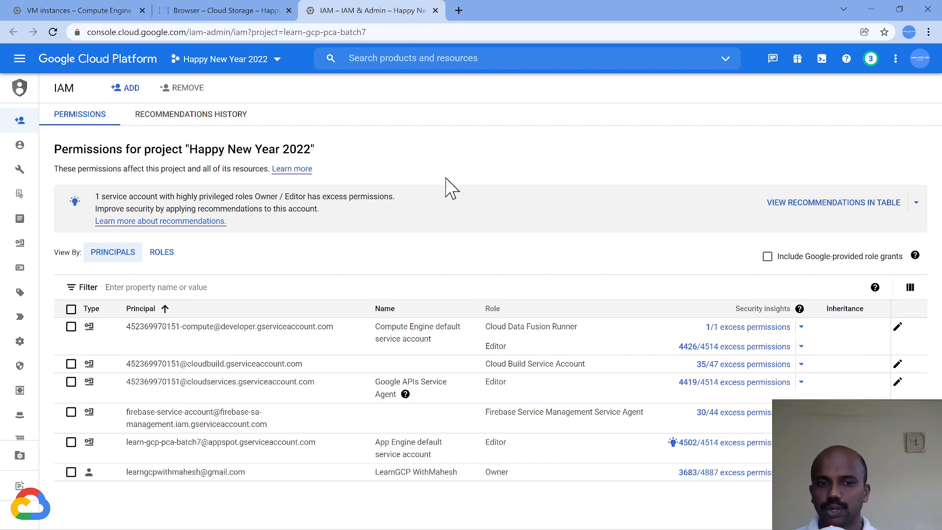
pyautogui.moveTo(587, 524)
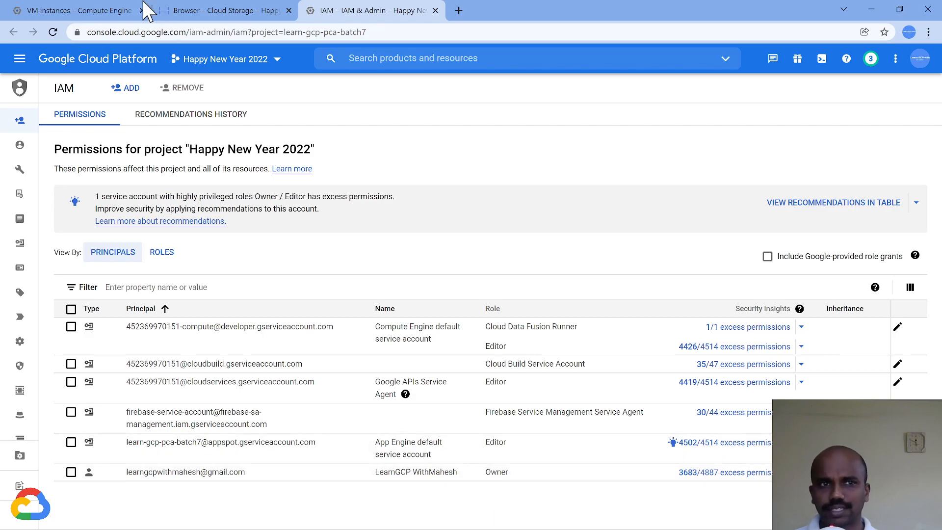
pyautogui.click(78, 9)
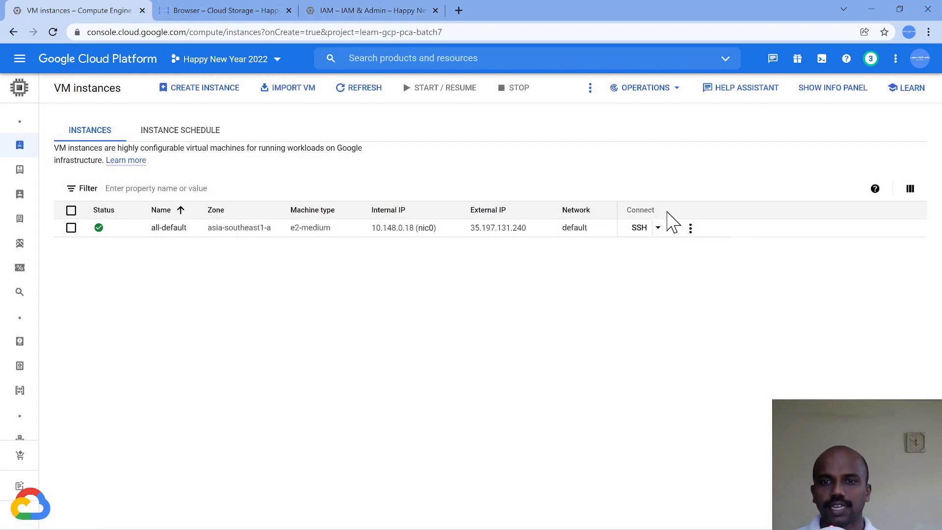
# SSH into all-default and run gcloud auth list to see the compute service account is active.
pyautogui.click(639, 226)
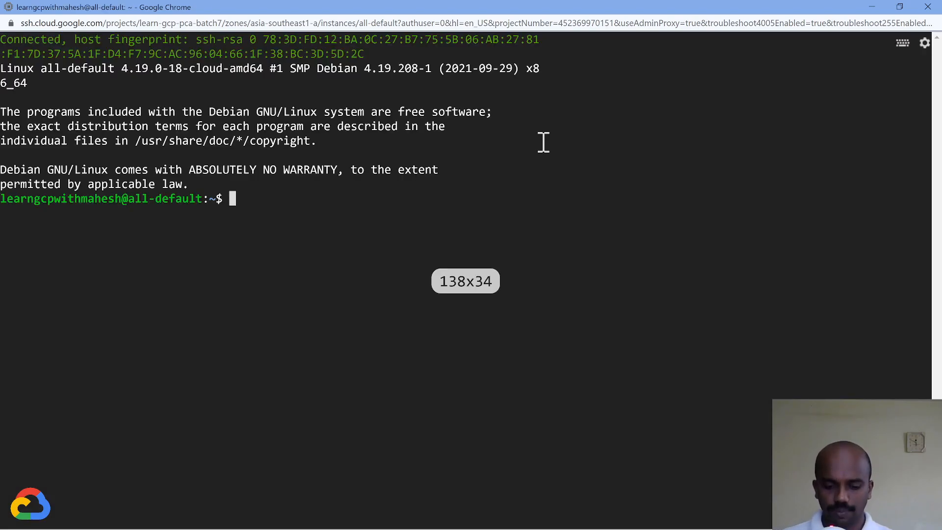
pyautogui.write('gsu')
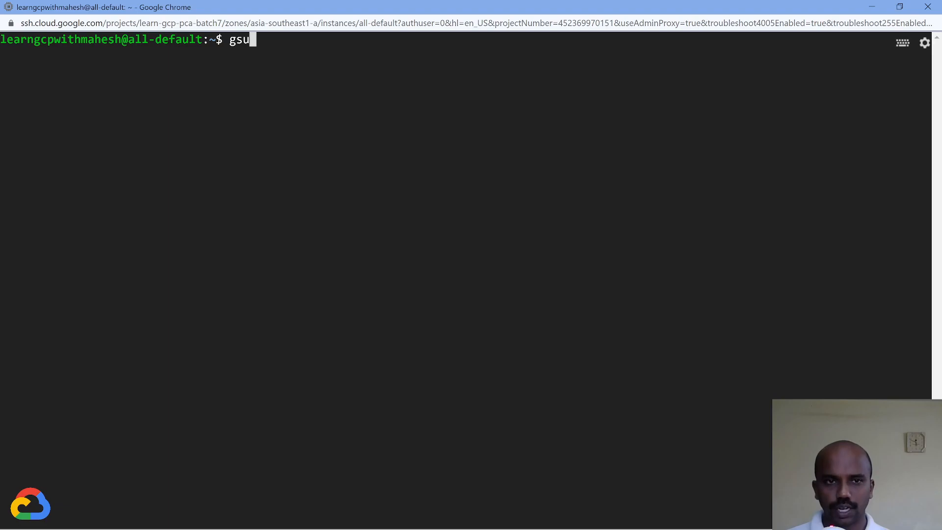
pyautogui.write('cloud auth')
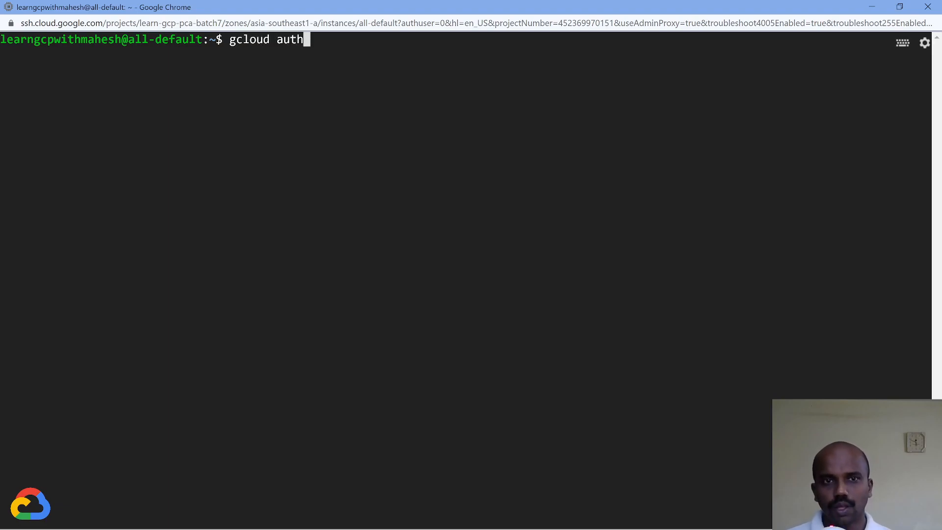
pyautogui.write('list')
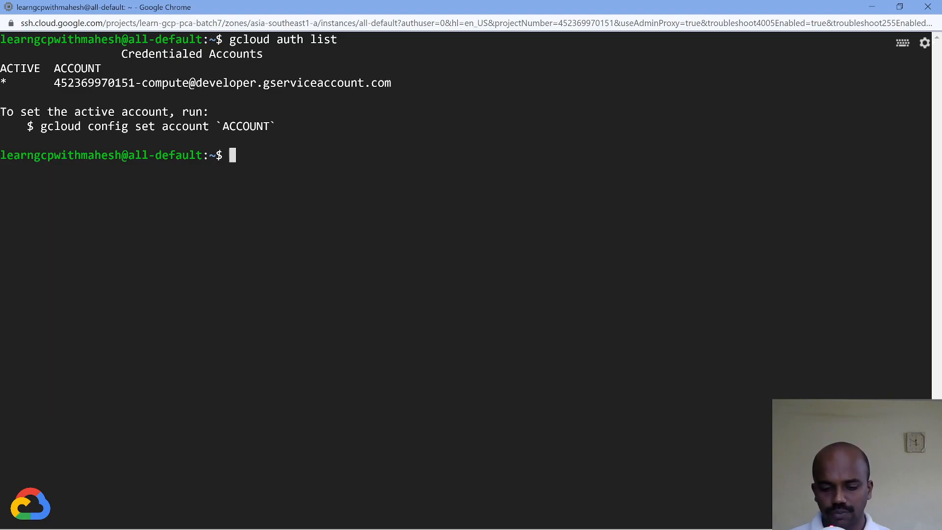
# List buckets with gsutil ls and show gs://happy-new-year-2022/ is empty.
pyautogui.write('gsutil ls')
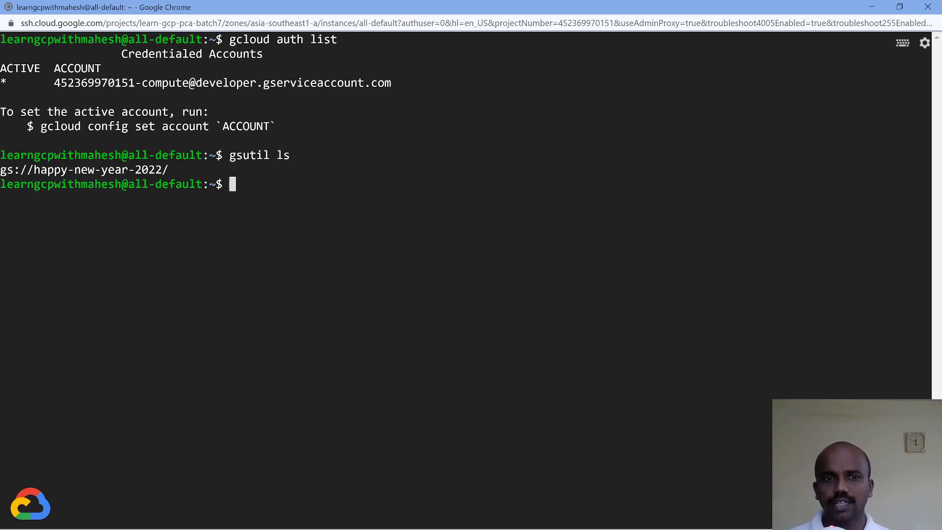
pyautogui.write('gsutil ls')
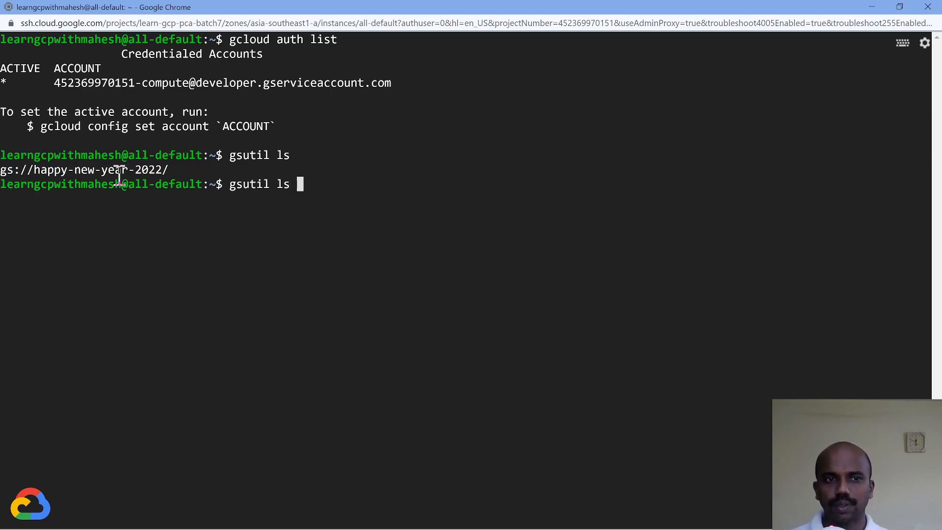
pyautogui.write('gs://happy-new-year-2022/')
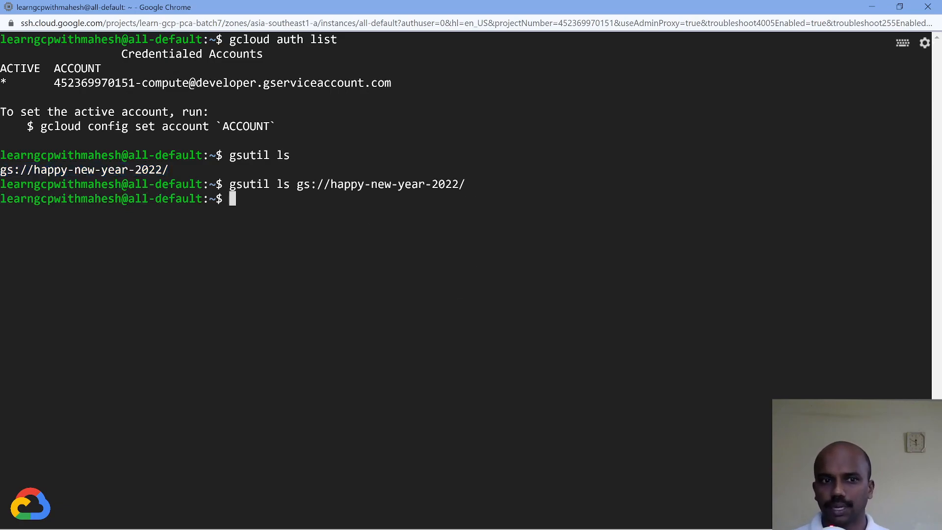
# Create demo.txt containing "Happy New Year 2022" with echo.
pyautogui.write('echo')
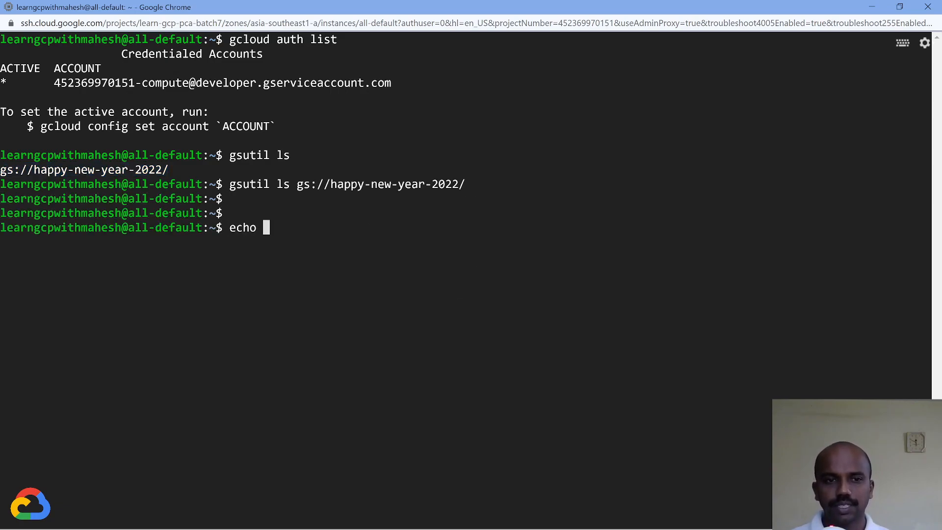
pyautogui.write('"dem')
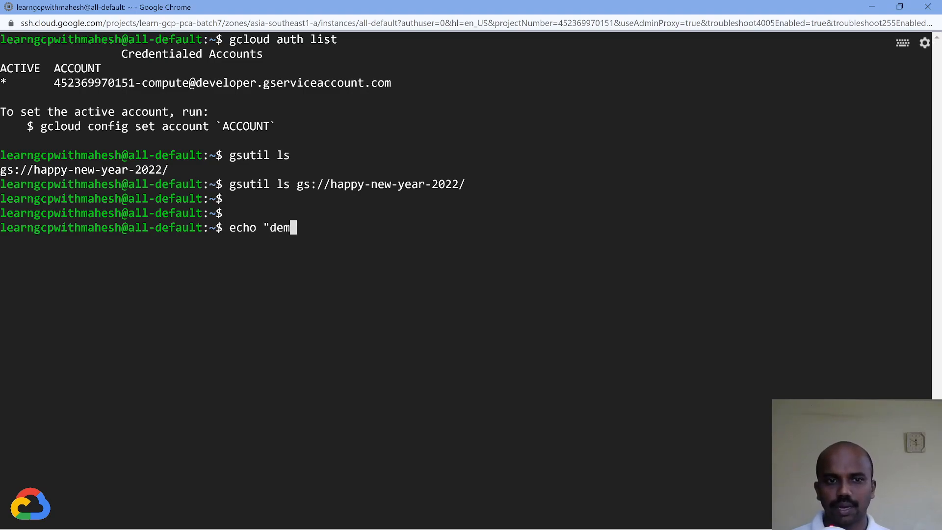
pyautogui.write('Happy New Y')
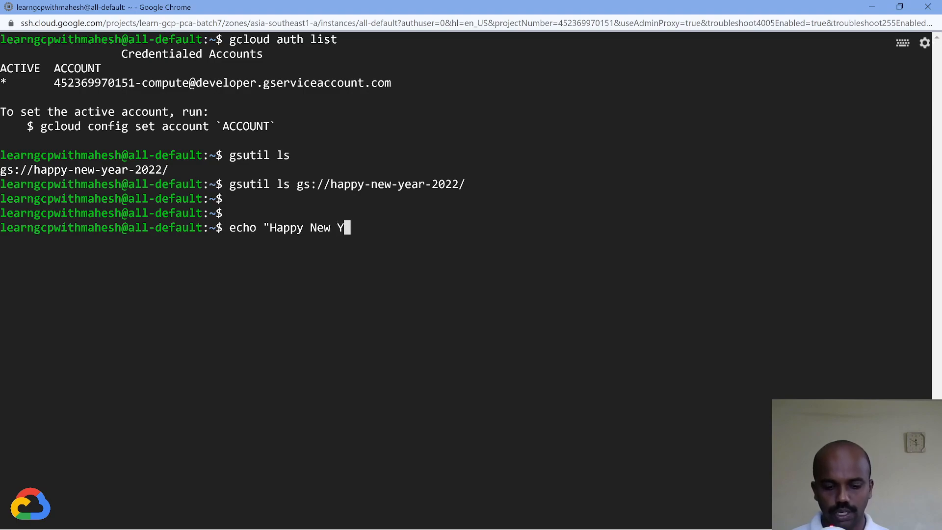
pyautogui.write('ear 2022')
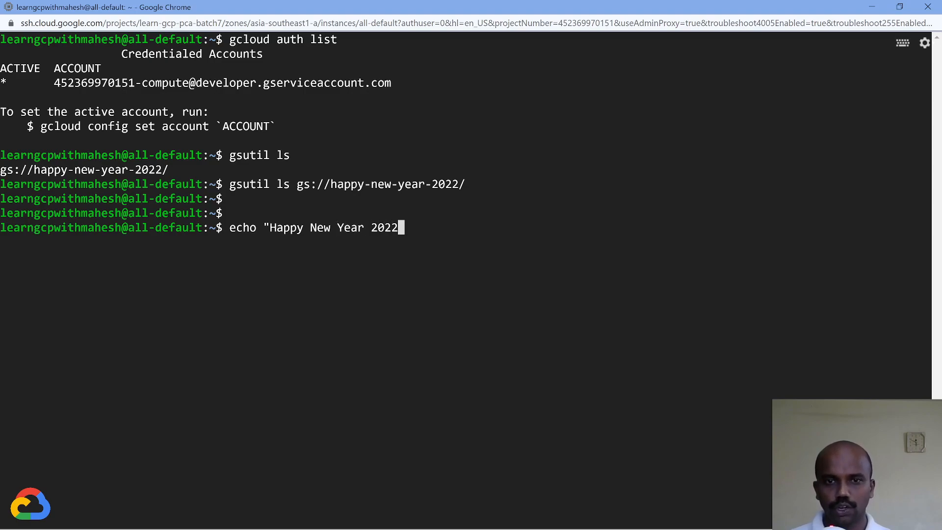
pyautogui.write('" ?')
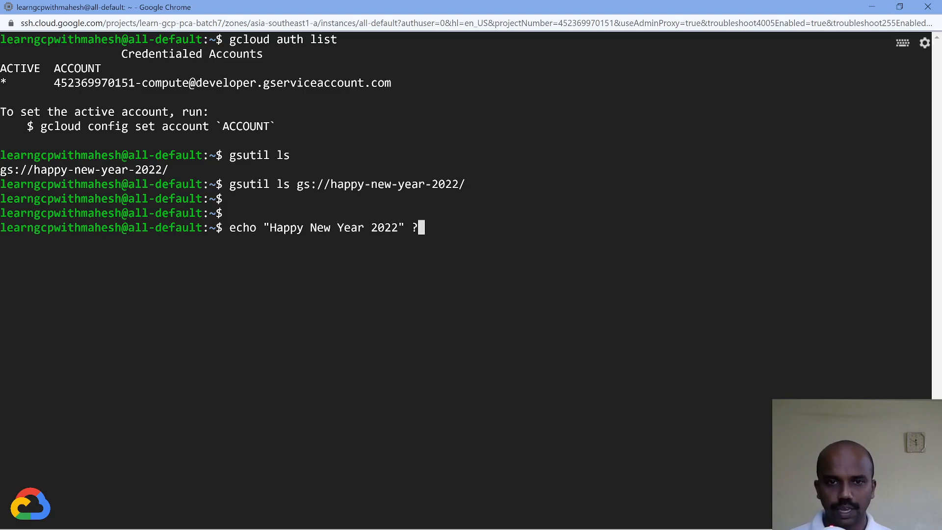
pyautogui.write('> d')
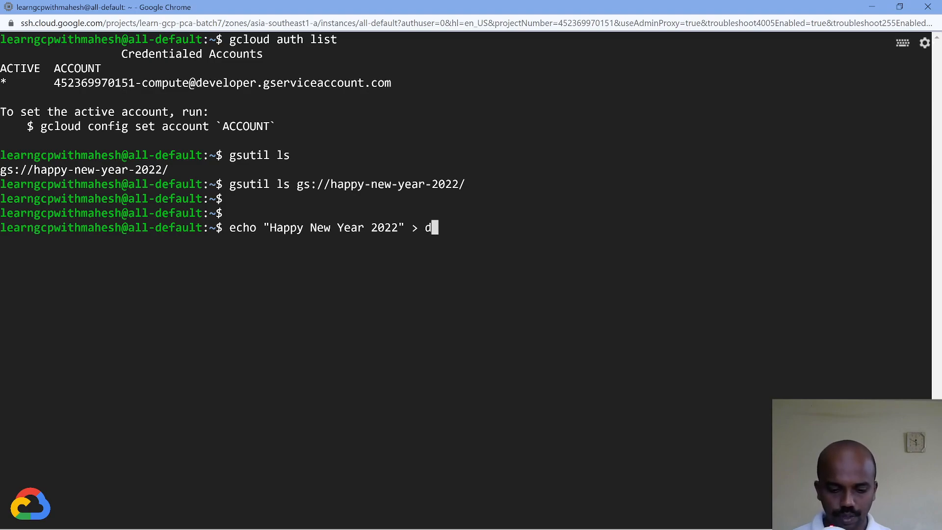
pyautogui.write('emo.txt')
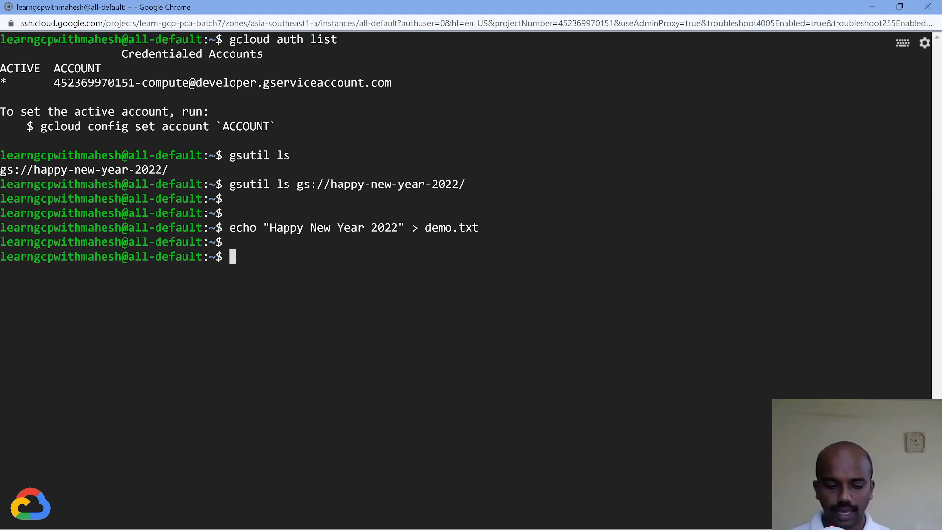
# Attempt gsutil cp demo.txt gs://happy-new-year-2022/, which fails with a 403, then return to the instances list.
pyautogui.write('gsutil cp')
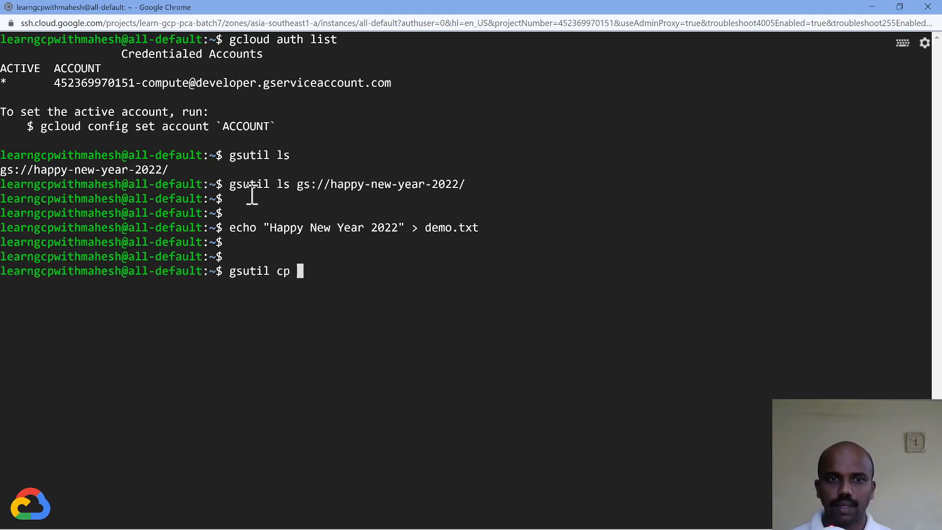
pyautogui.write('demo.txt')
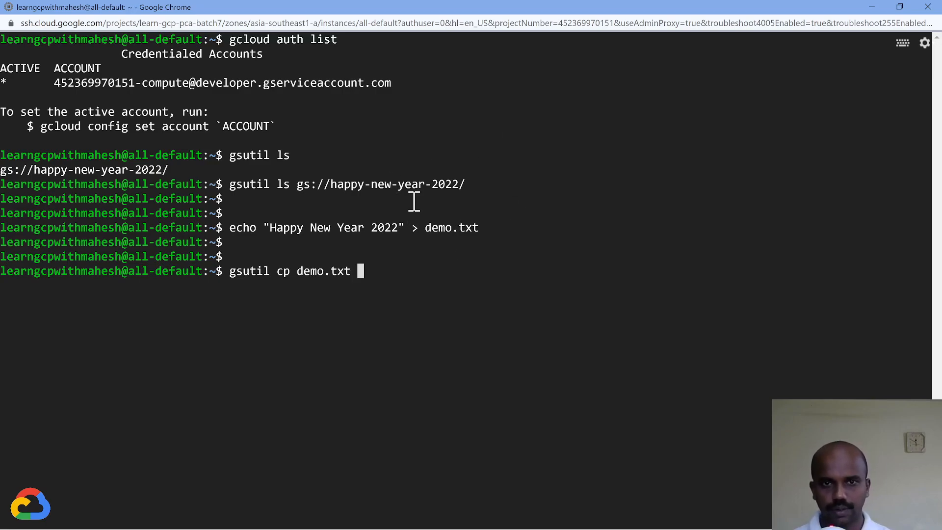
pyautogui.write('gs://happy-new-year-2022/')
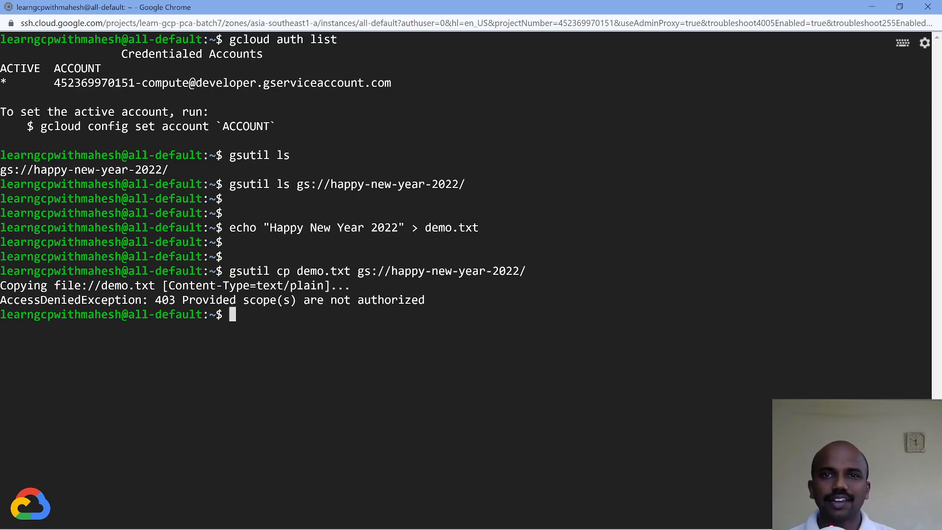
pyautogui.click(71, 9)
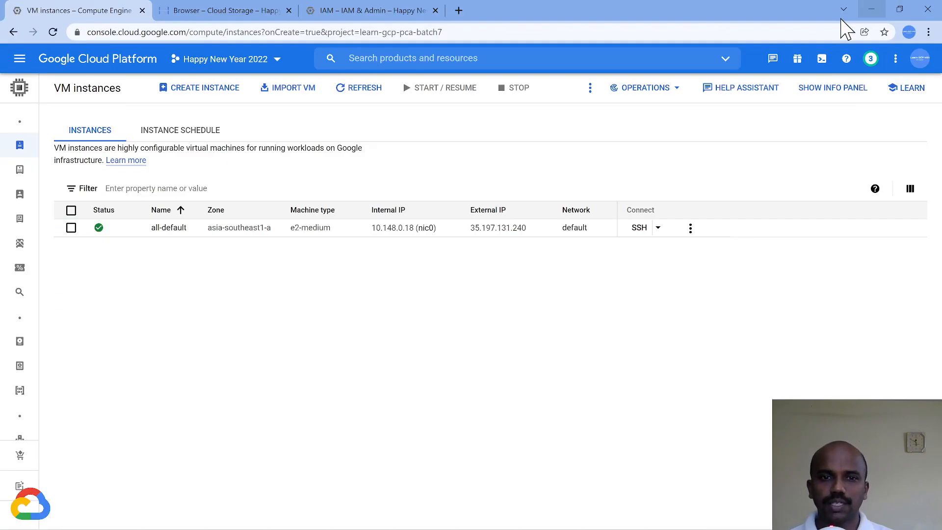
# Show all-default's Cloud API access scope details, revealing Storage is Read Only.
pyautogui.click(169, 227)
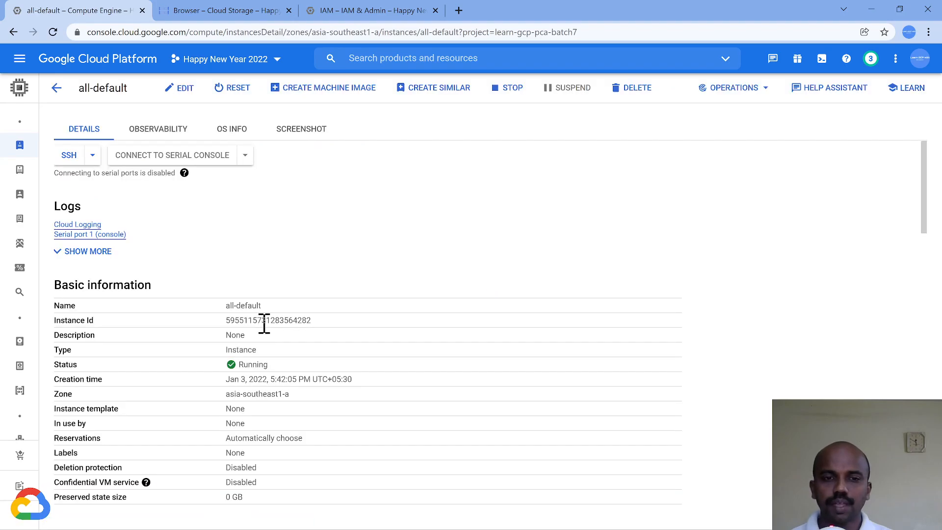
pyautogui.scroll(-3)
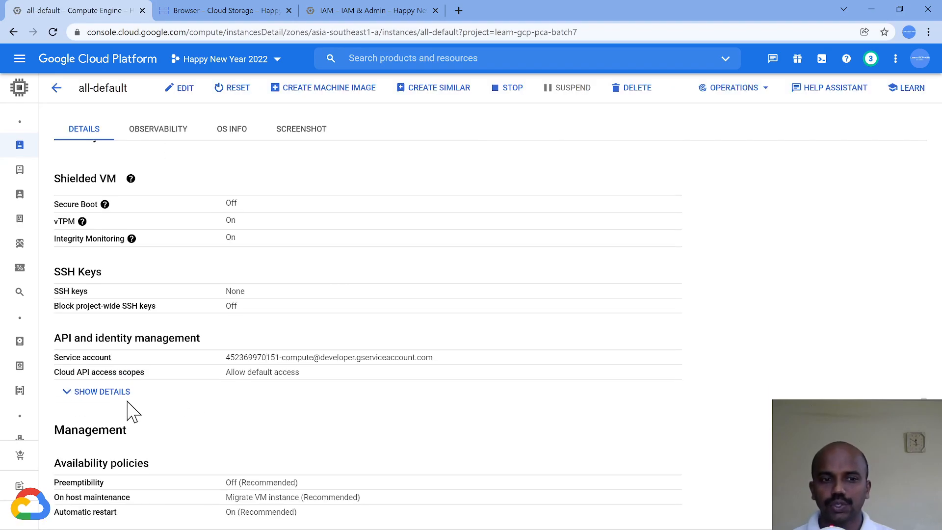
pyautogui.click(101, 391)
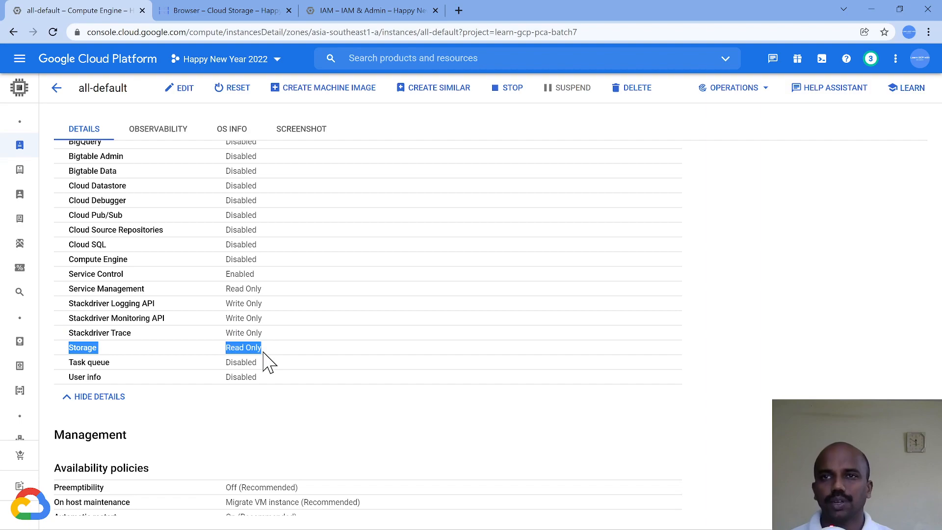
pyautogui.moveTo(425, 297)
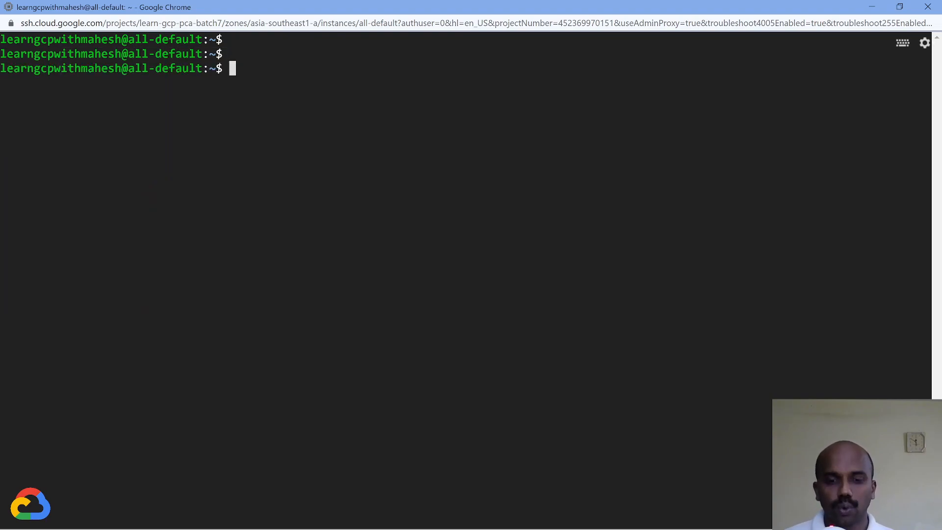
# Run gcloud auth list, then start gcloud auth login to reach the continue prompt.
pyautogui.write('gclou')
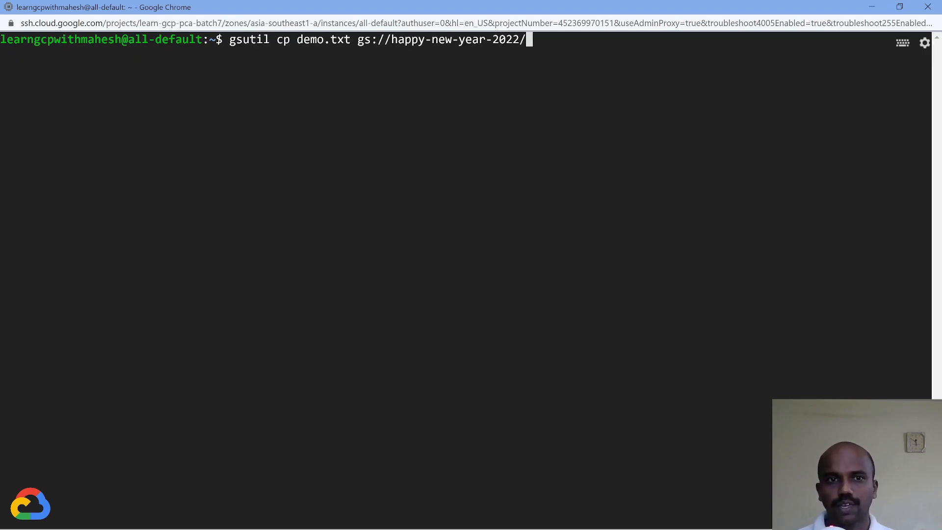
pyautogui.write('gcloud auth list')
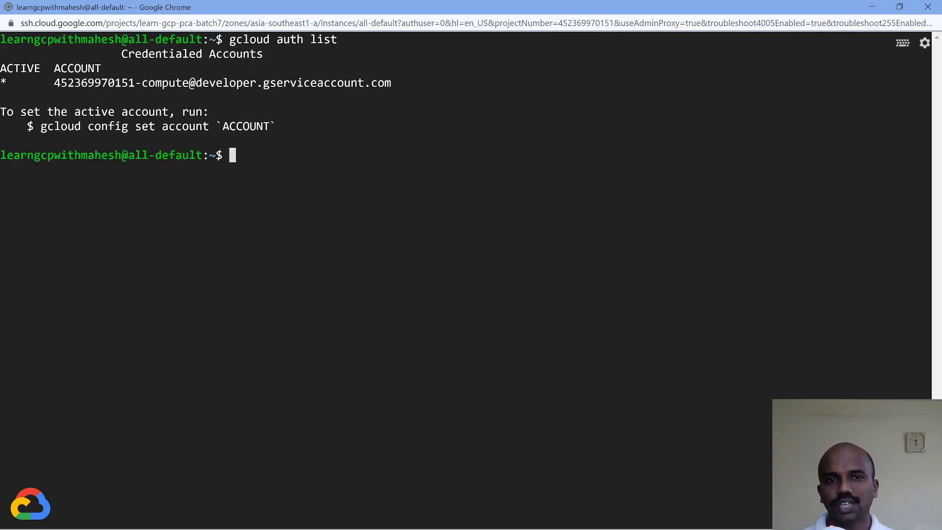
pyautogui.write('gslcou')
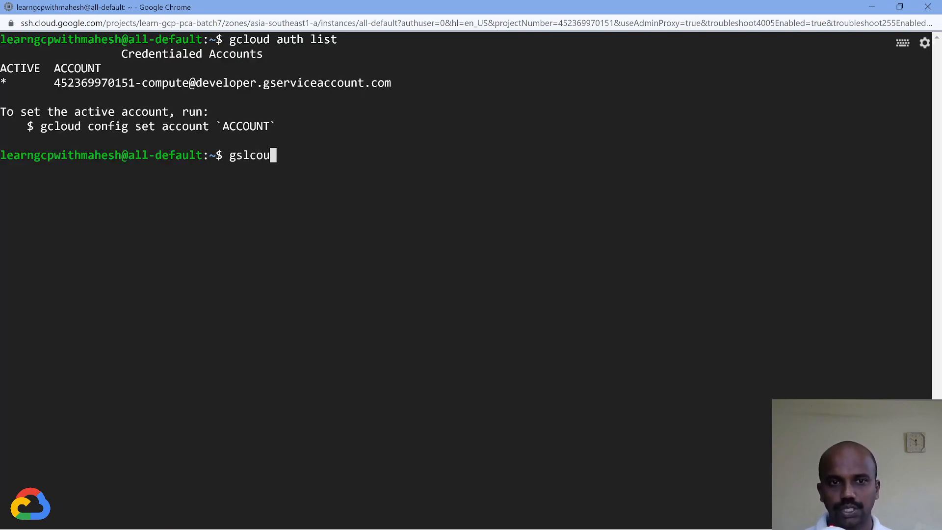
pyautogui.write('ggcl')
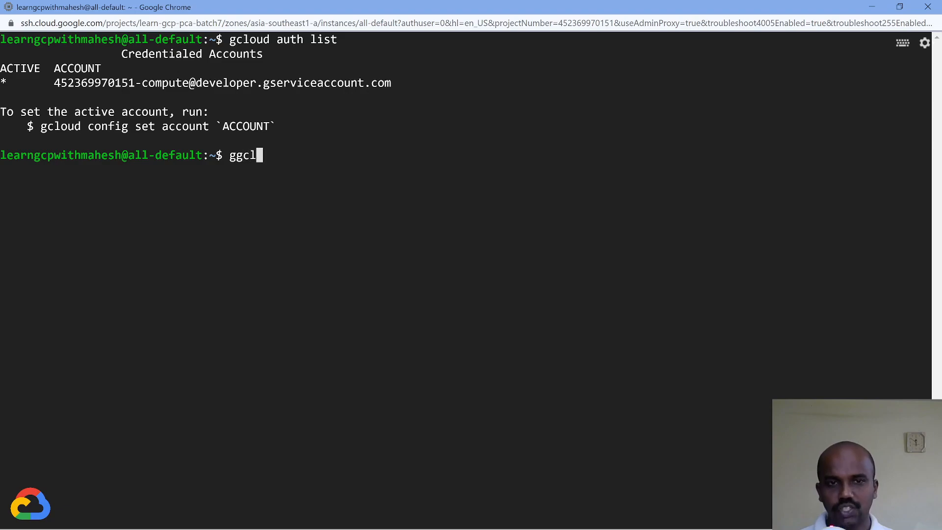
pyautogui.write('gcloud')
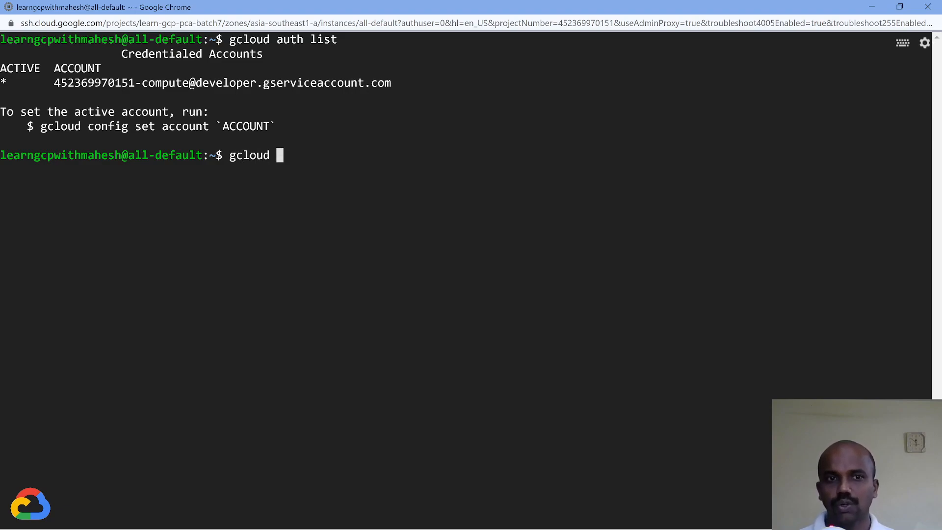
pyautogui.write('auth l')
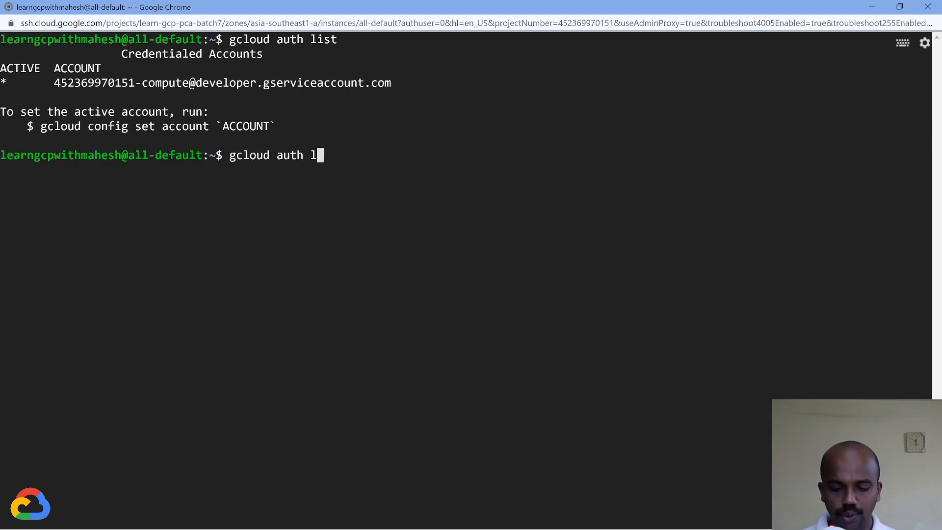
pyautogui.write('ogin')
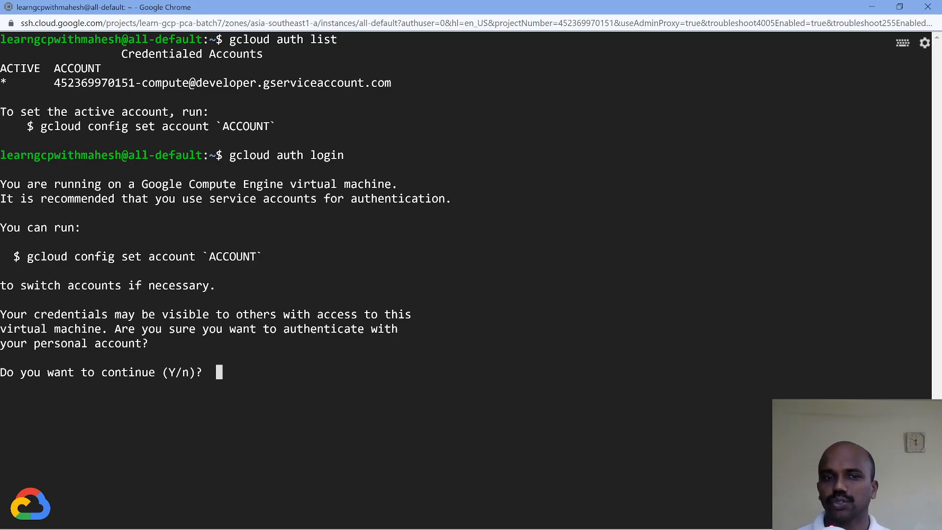
# Answer Y, sign in with the owner's Google account and allow Google Cloud SDK access.
pyautogui.write('Y')
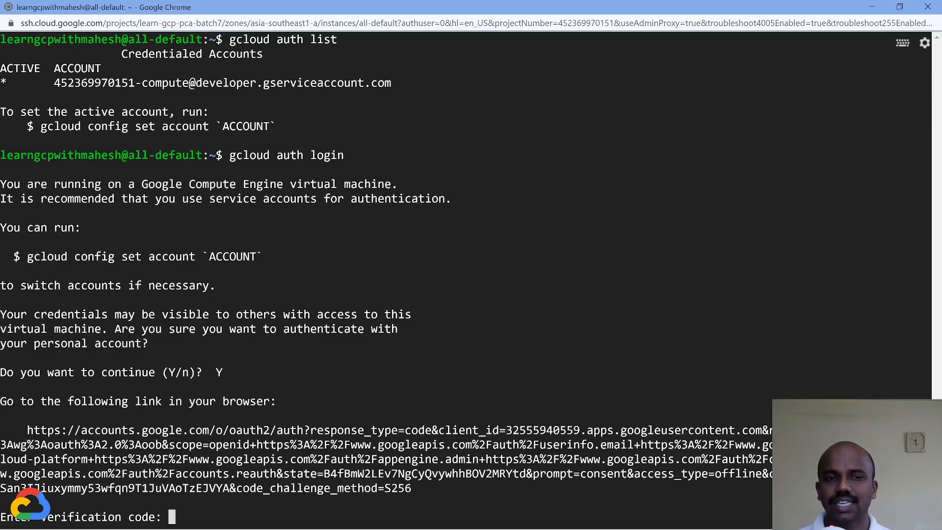
pyautogui.moveTo(31, 436)
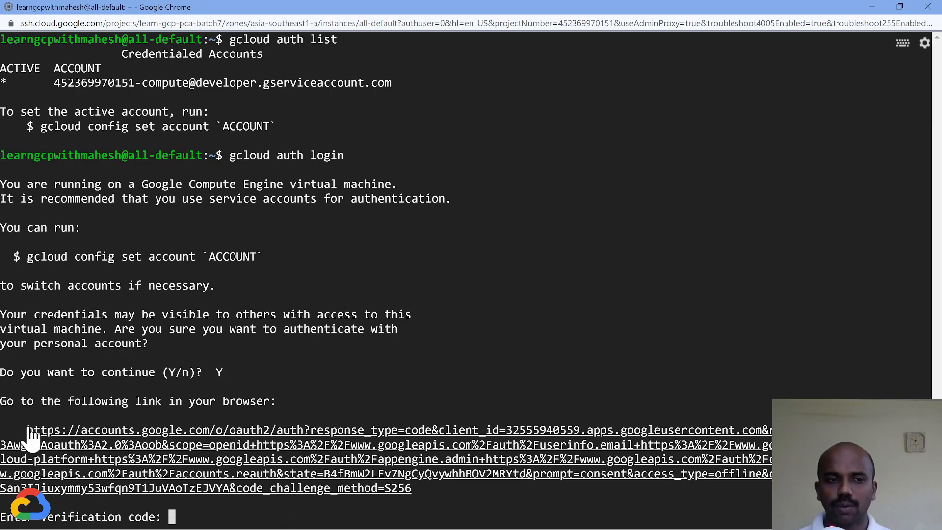
pyautogui.moveTo(29, 429); pyautogui.dragTo(412, 488)
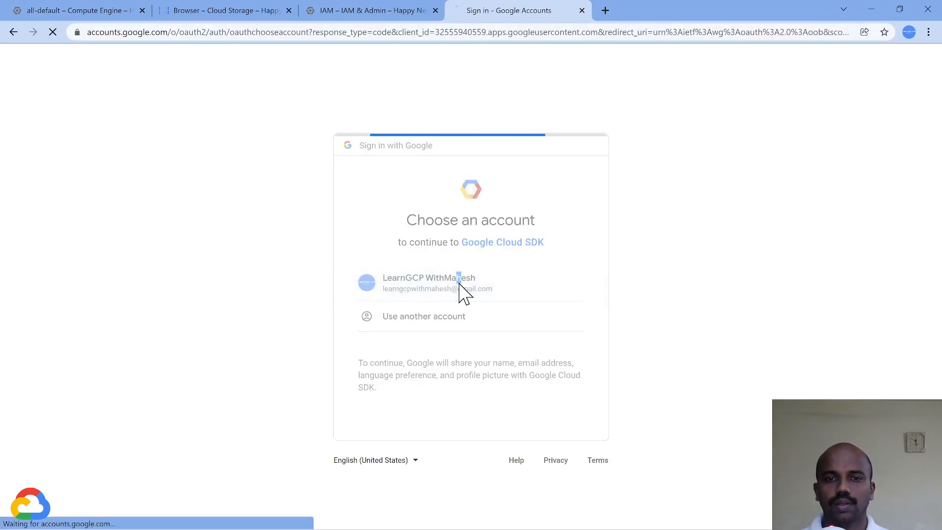
pyautogui.click(429, 283)
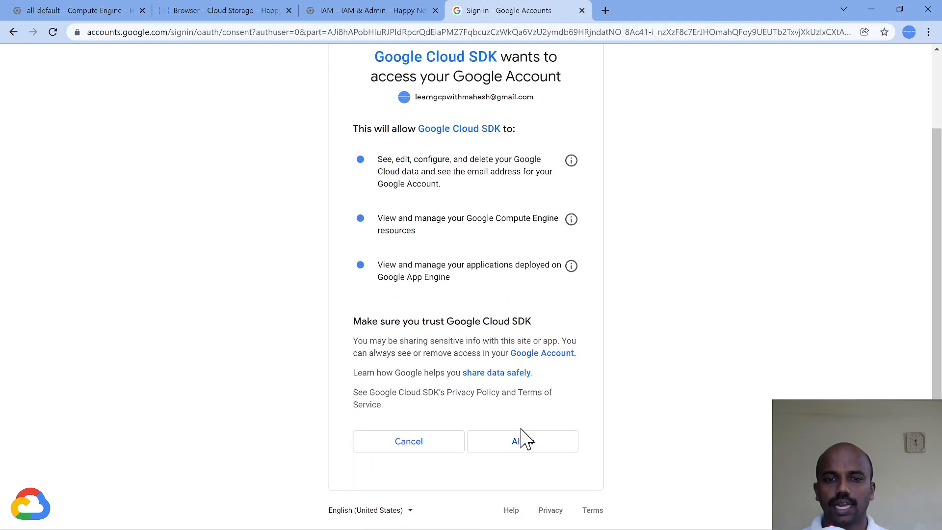
pyautogui.click(521, 441)
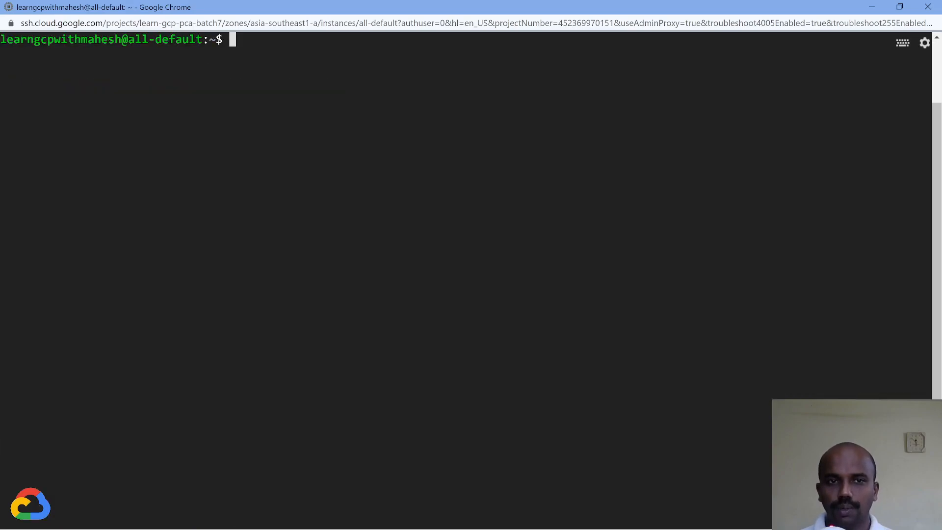
# Confirm the owner account is active and copy demo.txt into gs://happy-new-year-2022/.
pyautogui.write('gcloud auth list')
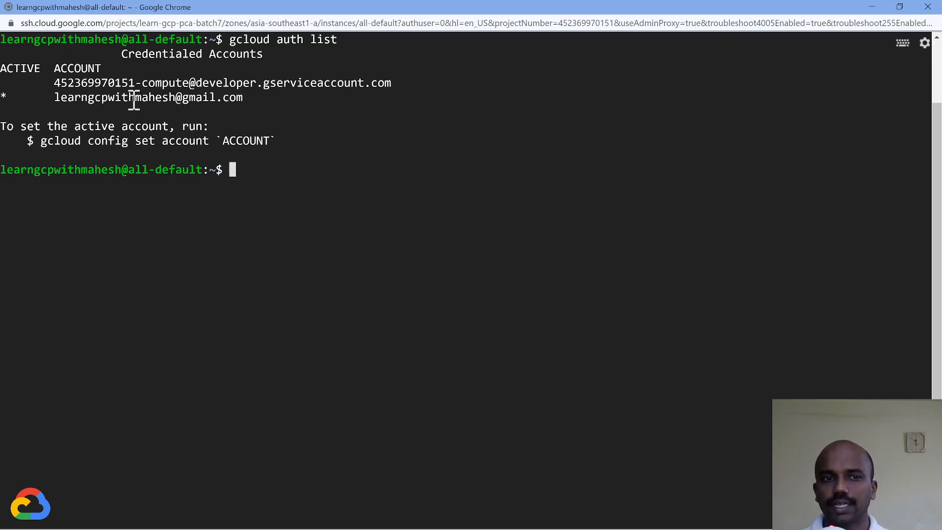
pyautogui.write('gcloud auth list')
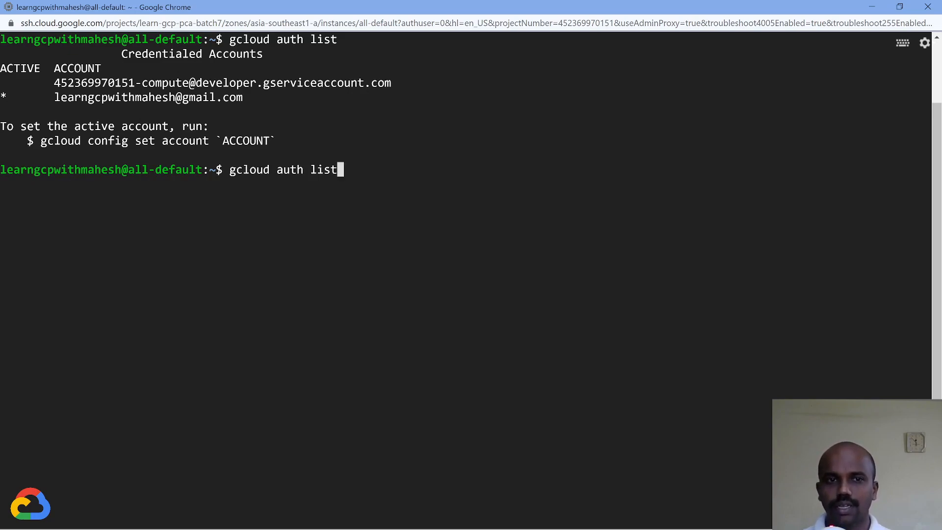
pyautogui.write('gsutil cp demo.txt gs://happy-new-year-2022/')
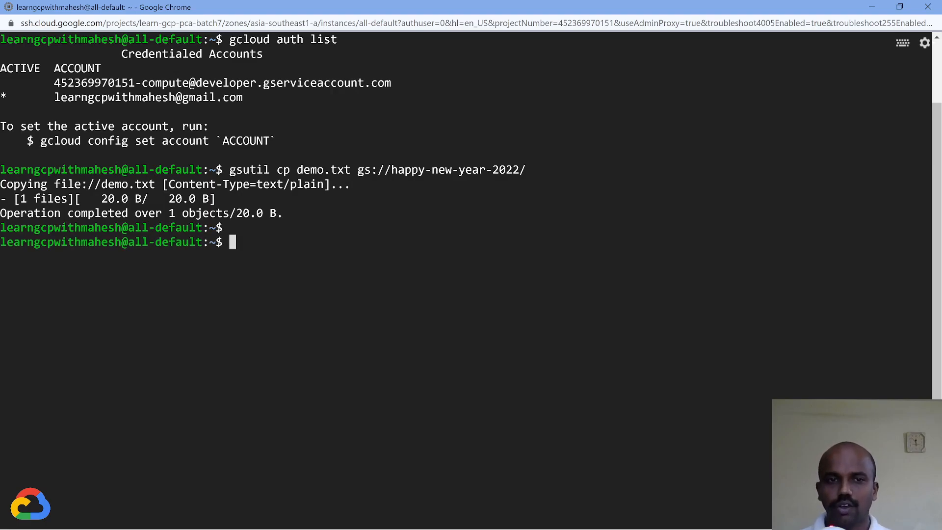
pyautogui.write('gsutil cp demo.txt gs://happy-new-year-2022/')
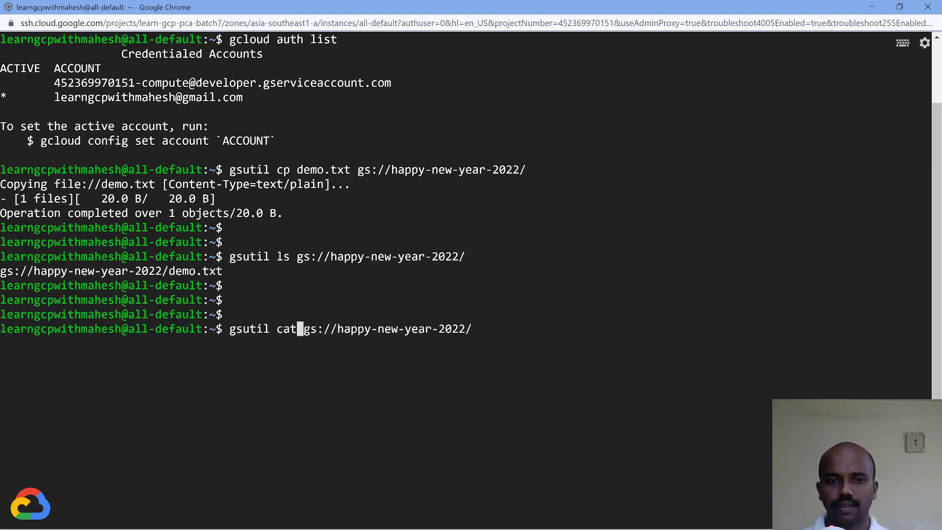
# List the bucket and cat demo.txt to read back Happy New Year 2022.
pyautogui.write('dem')
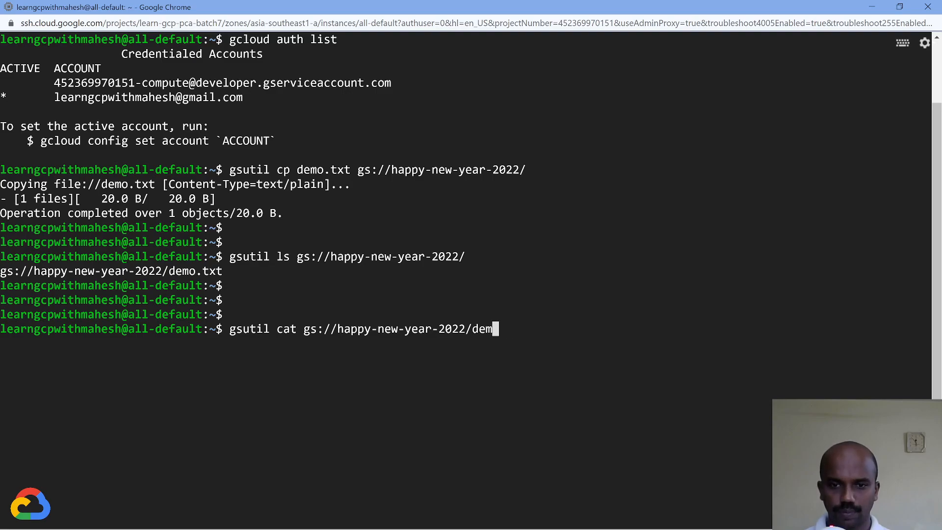
pyautogui.write('o.txt')
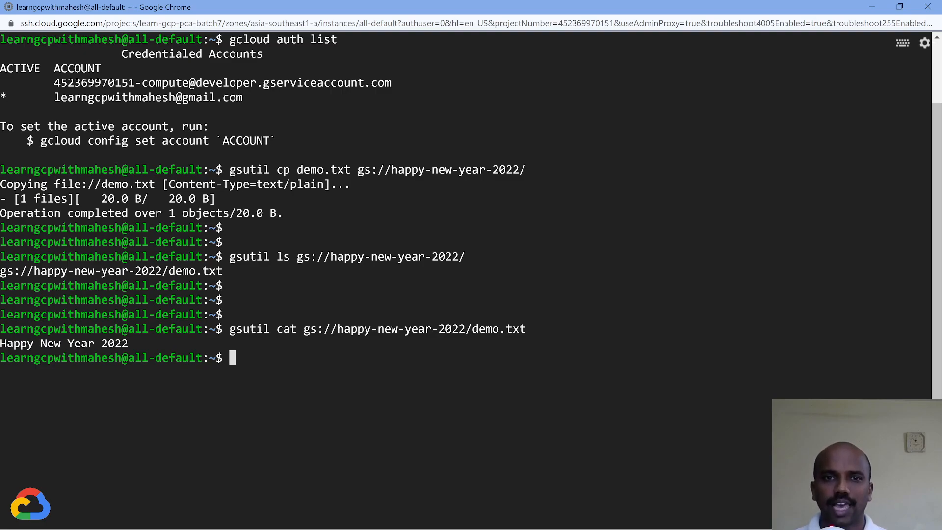
pyautogui.write('gsut')
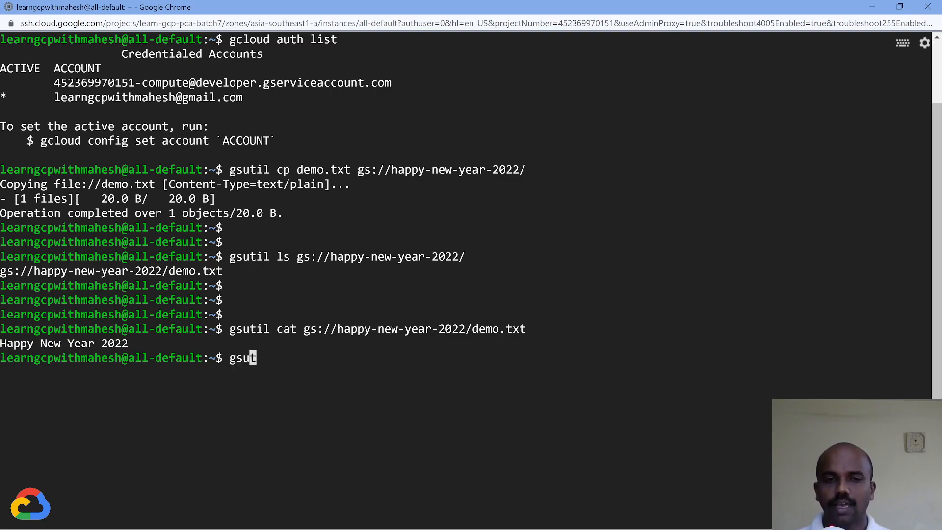
# Recall the login command, edit it into gcloud auth revoke and run it to drop the owner's credentials.
pyautogui.press('ctrl+c')
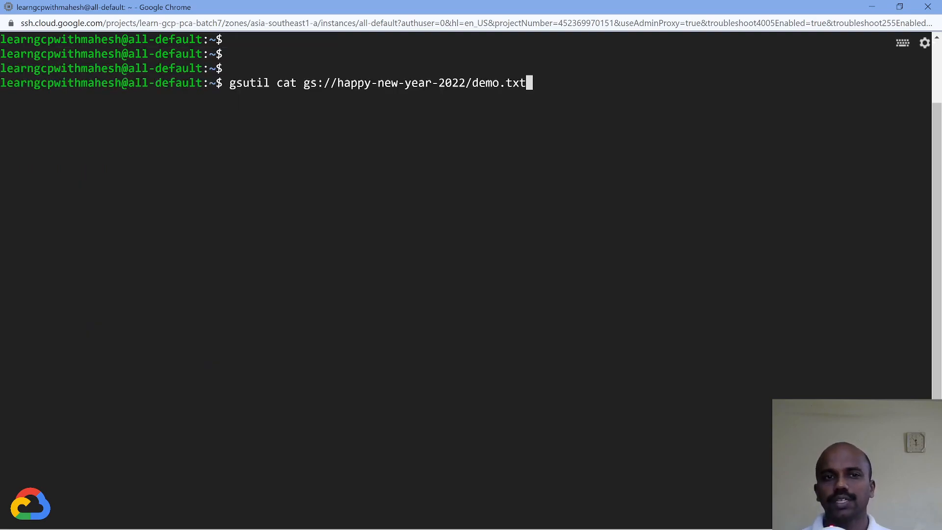
pyautogui.write('gsutil cp demo.txt gs://happy-new-year-2022/')
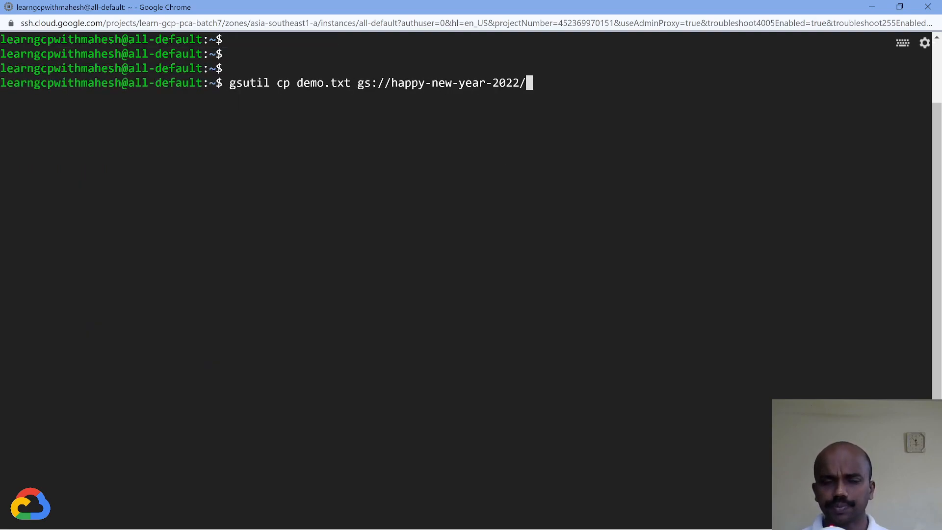
pyautogui.write('gcloud auth login')
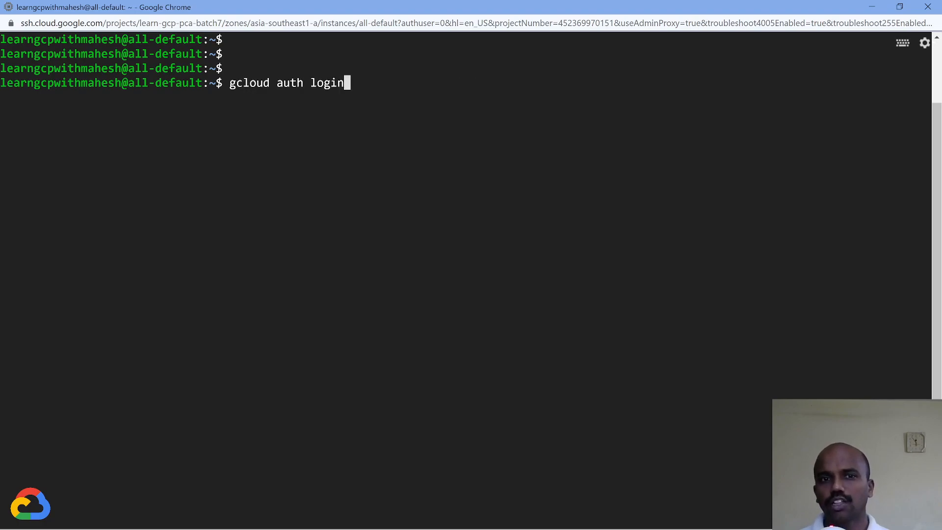
pyautogui.press('BackSpace')
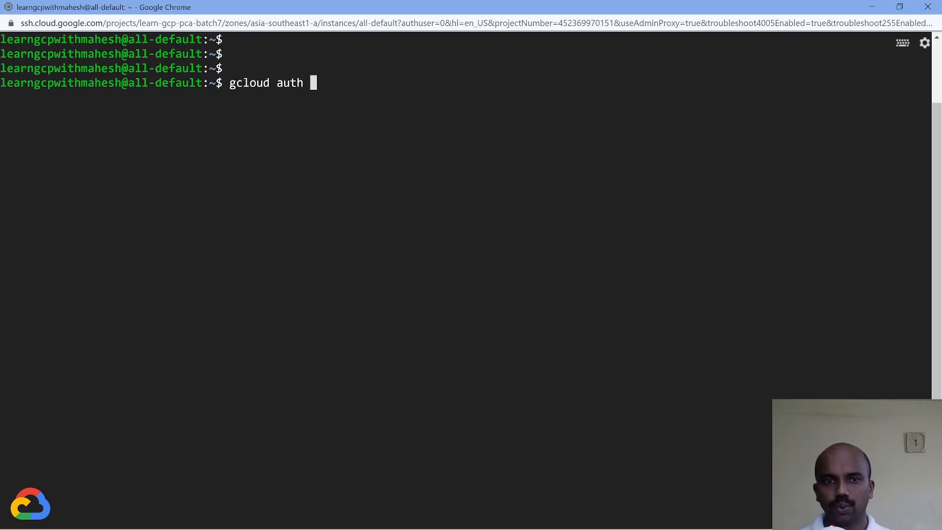
pyautogui.write('revoke')
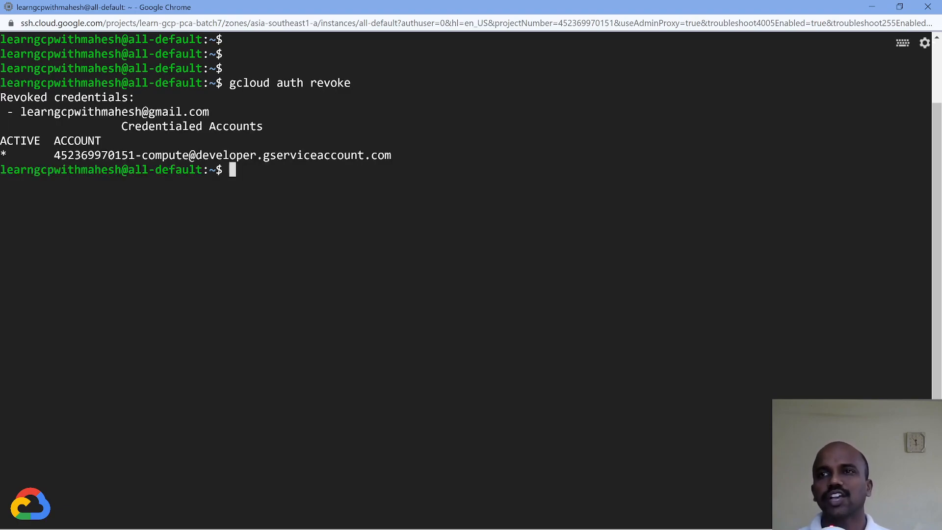
pyautogui.write('gcloud auth revoke')
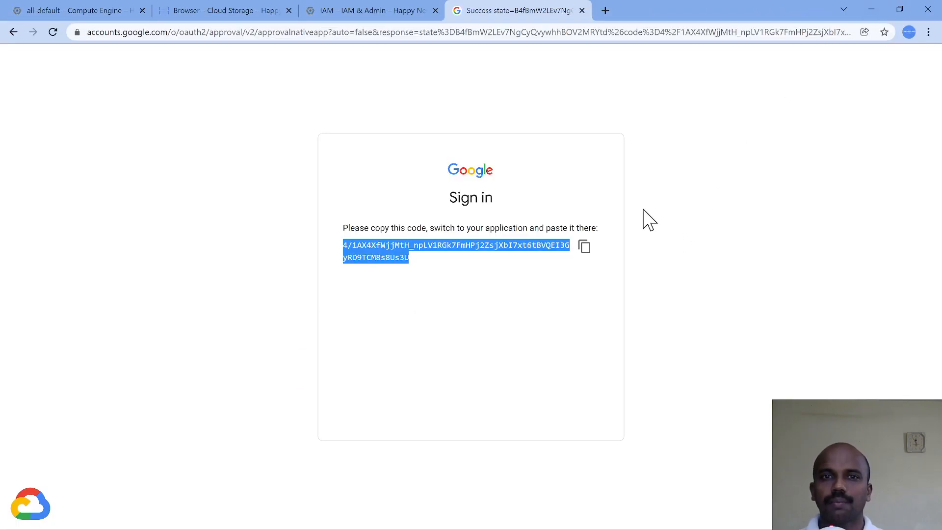
# Open the happy-new-year-2022 bucket in Cloud Storage, listing demo.txt.
pyautogui.click(223, 9)
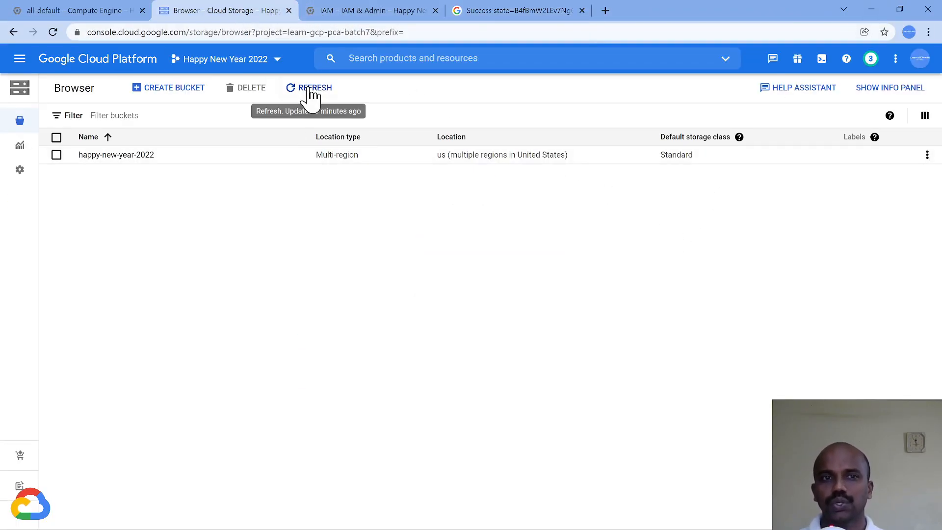
pyautogui.click(116, 154)
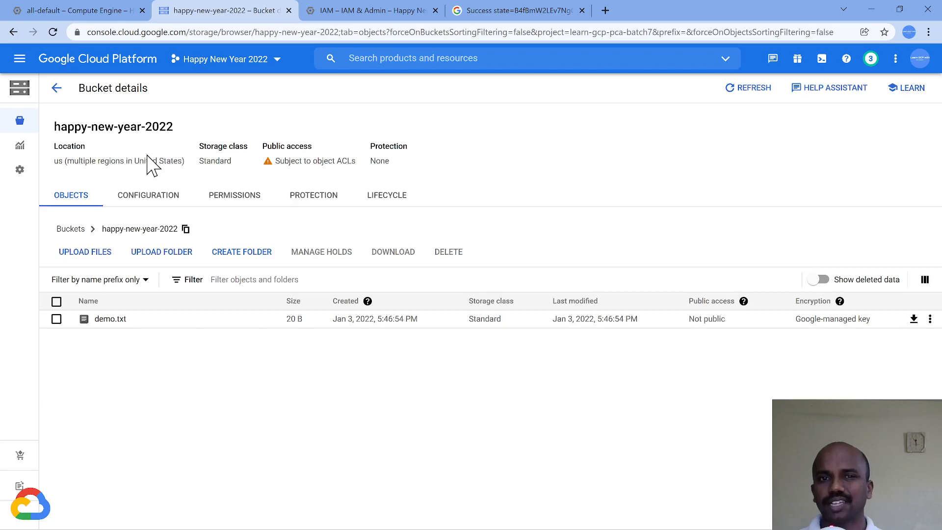
pyautogui.moveTo(142, 325)
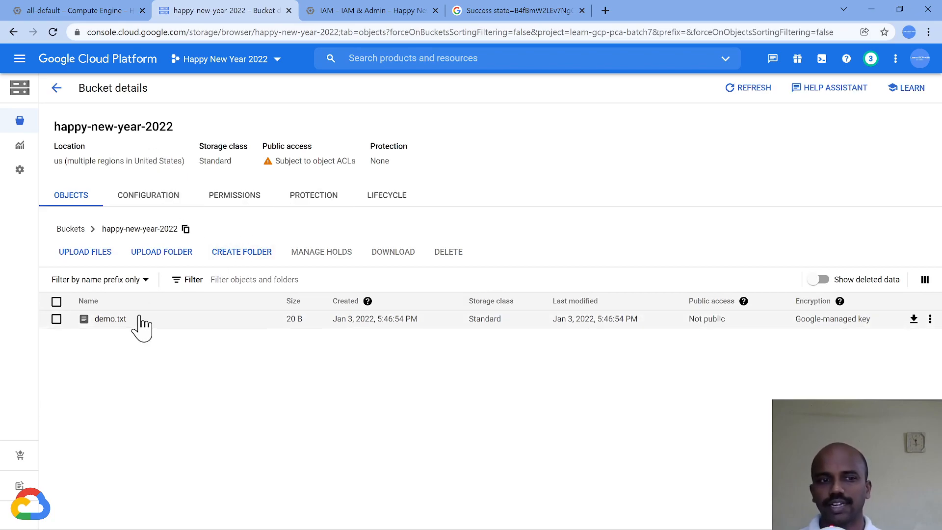